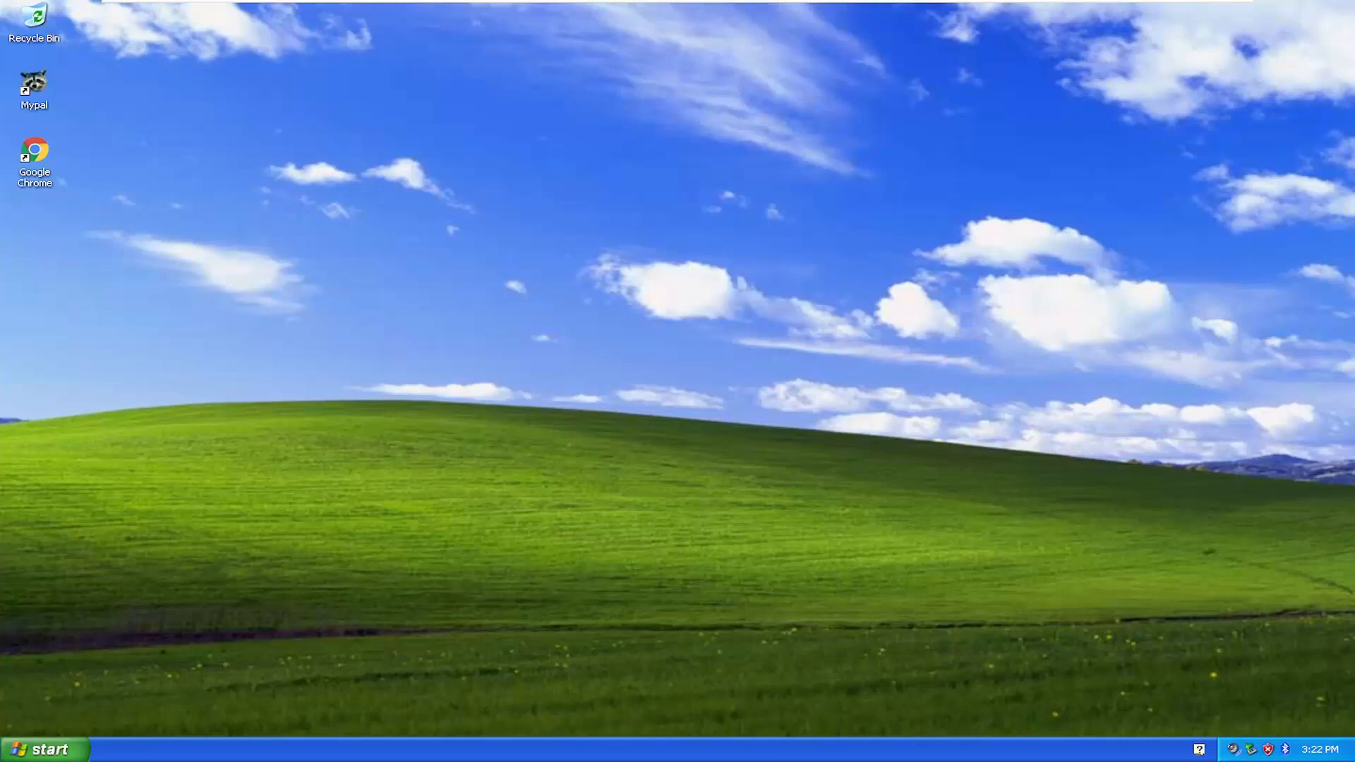
mouse_move(544, 602)
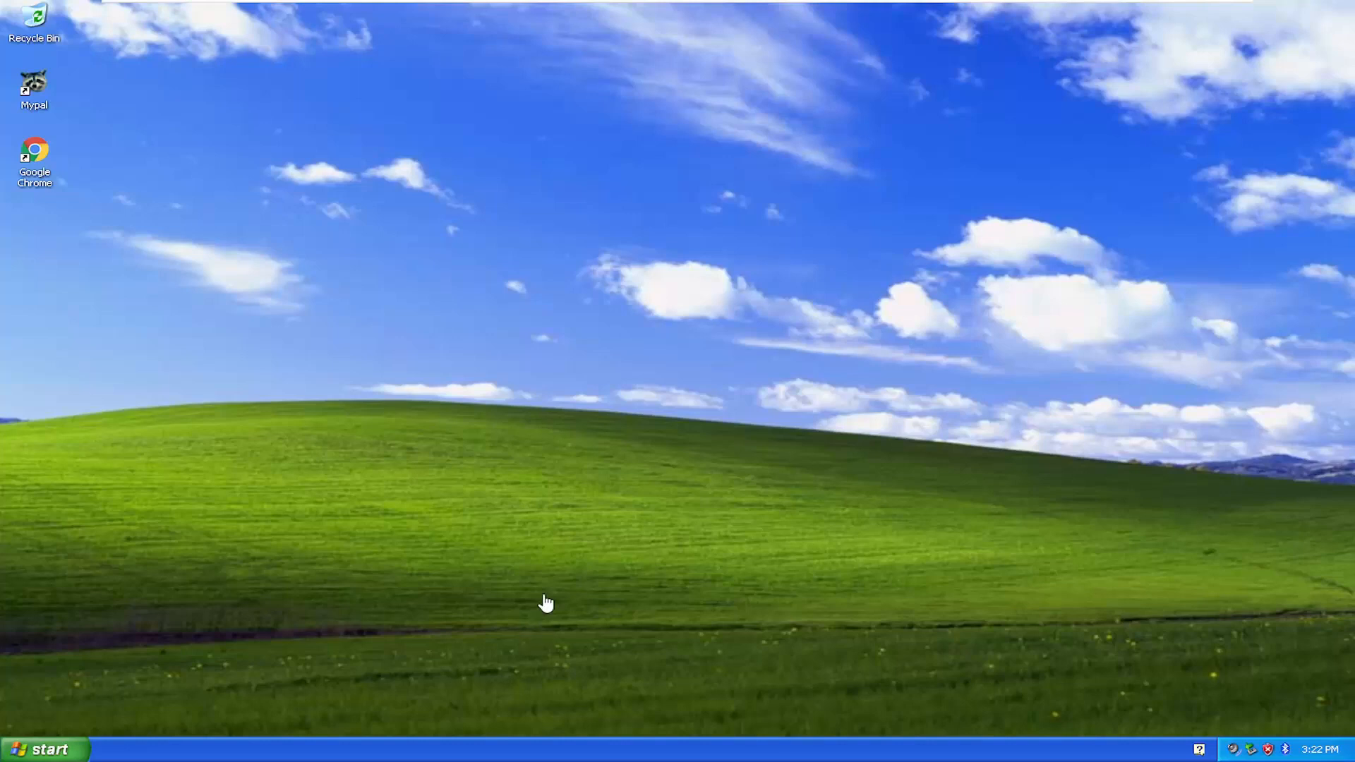
Bring up the Turn off computer dialog from the Start menu's Turn Off Computer entry.
left_click(45, 748)
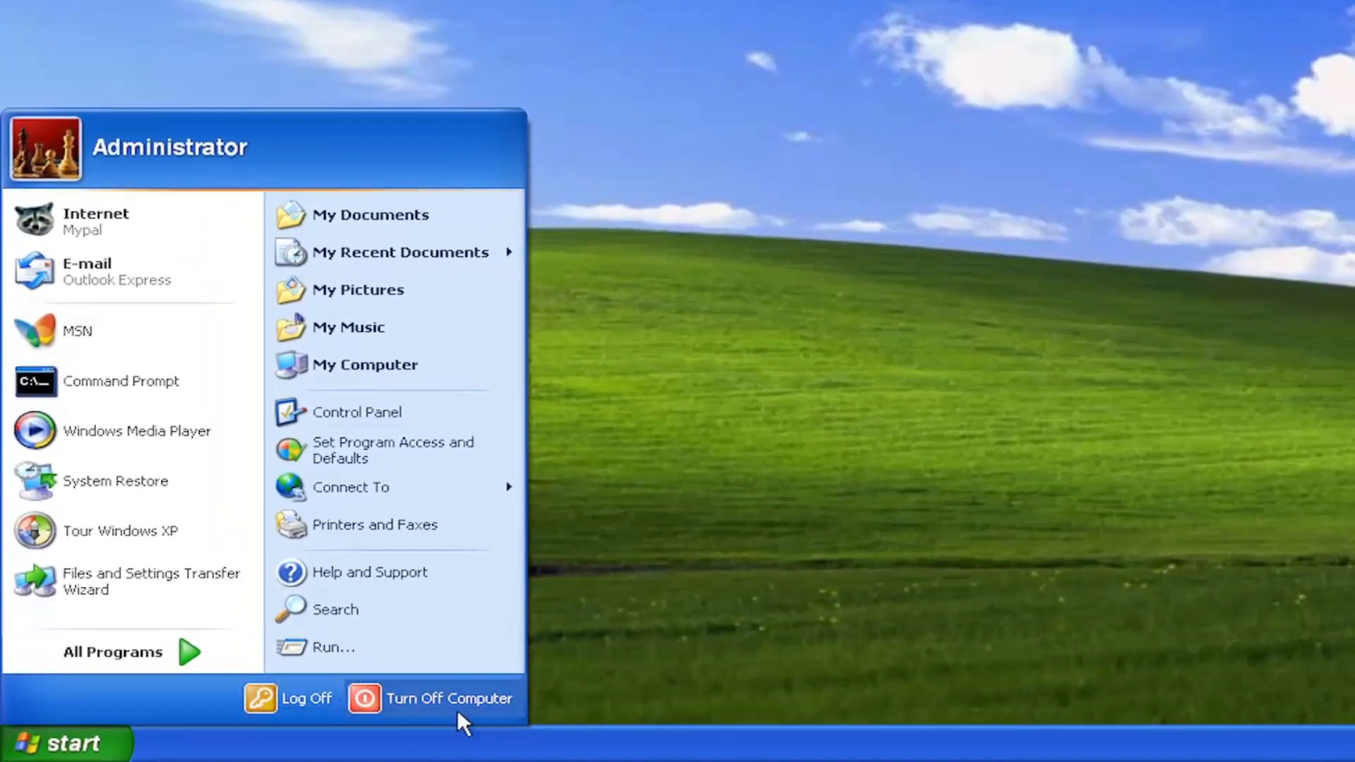
left_click(449, 699)
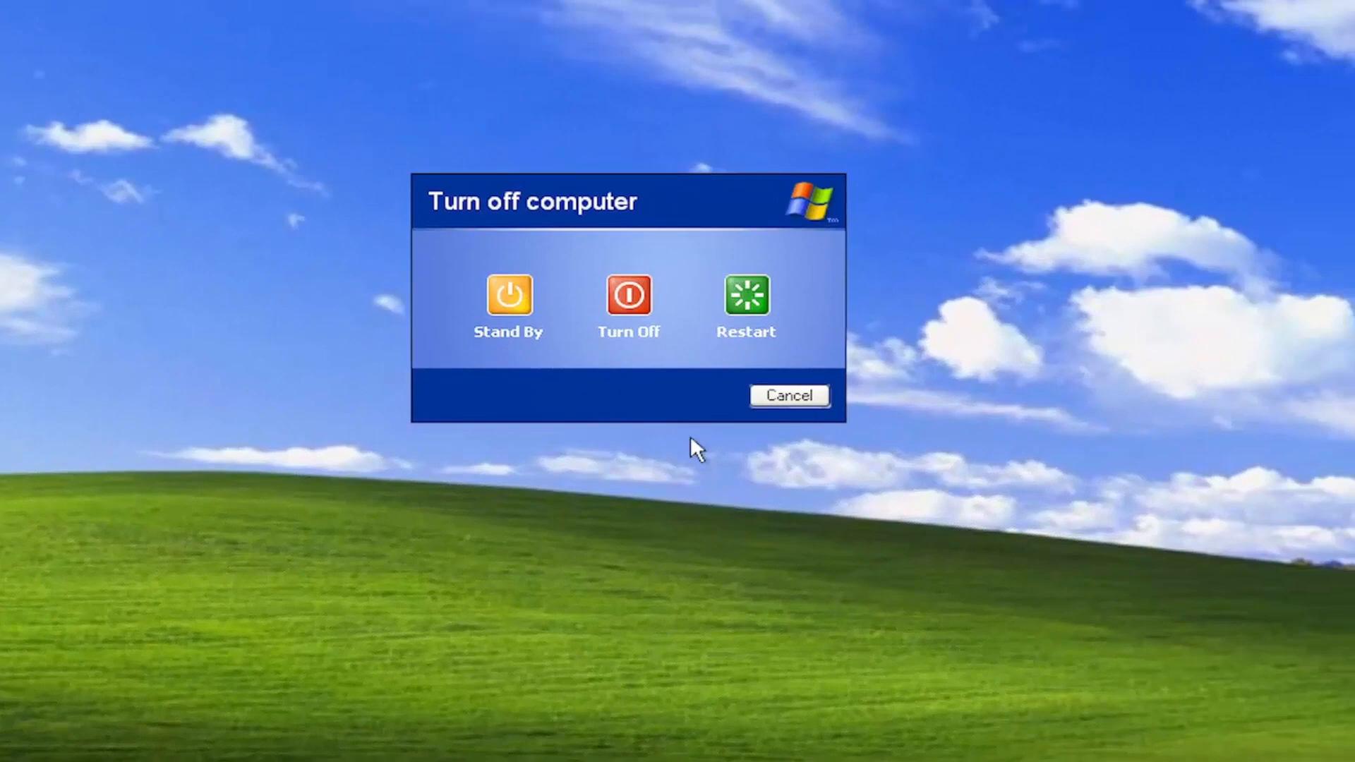